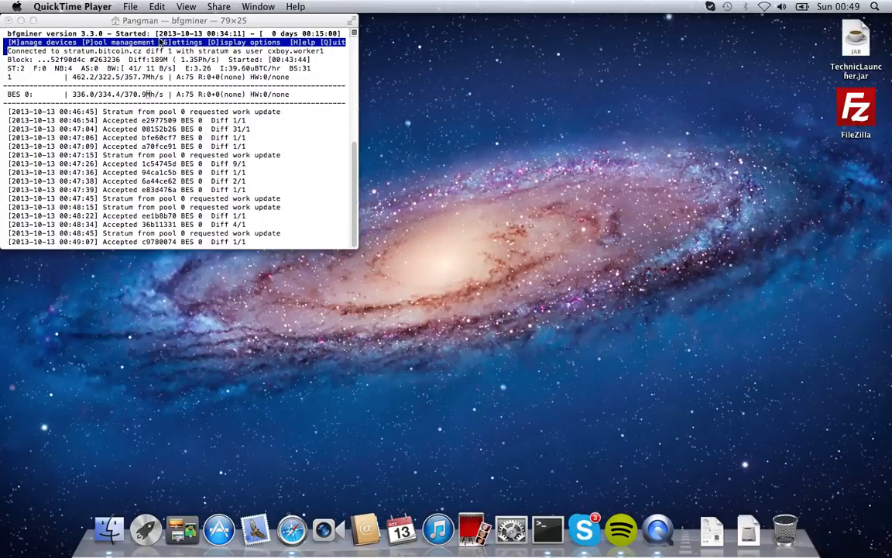
mouse_move(601, 192)
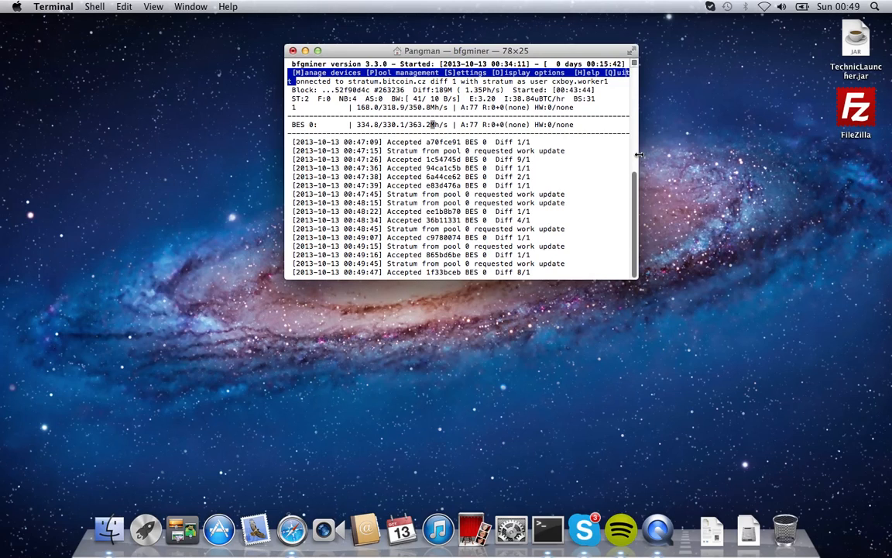
mouse_move(612, 167)
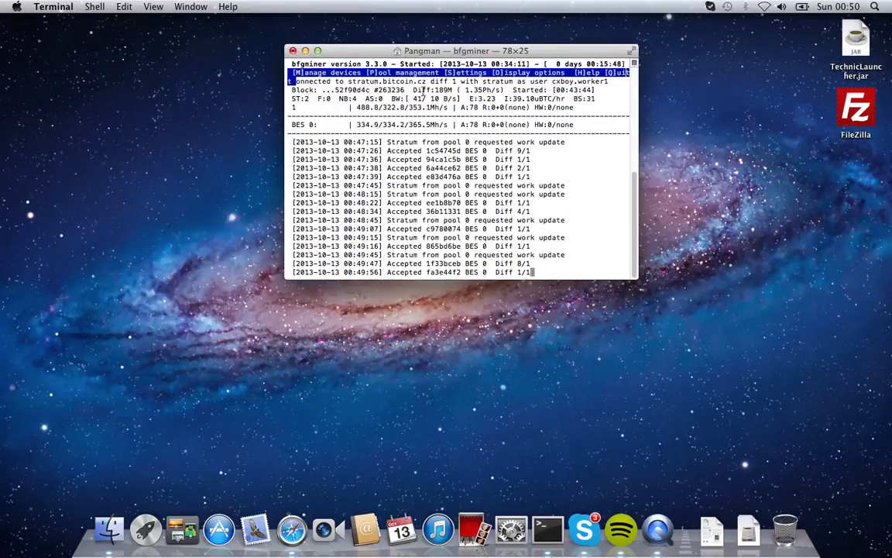
- Close the bfgminer Terminal window and confirm terminating its running processes
left_click(292, 50)
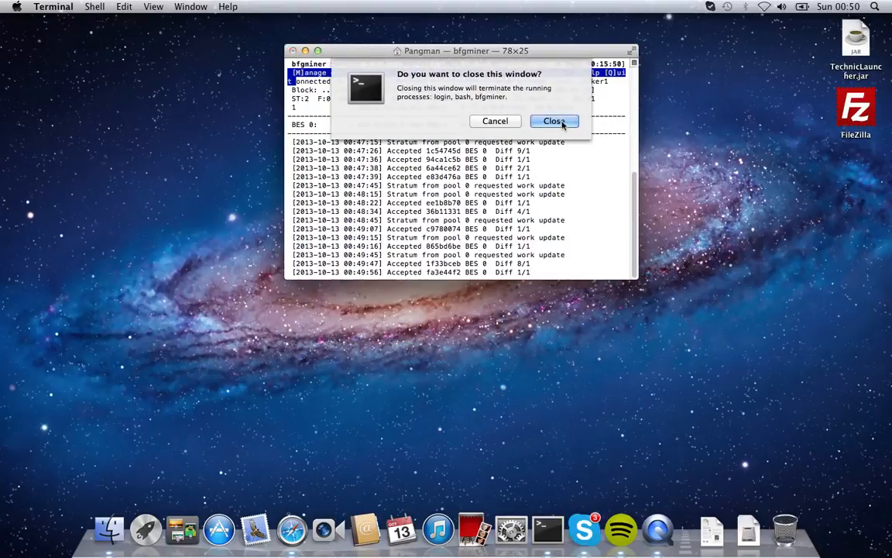
left_click(555, 121)
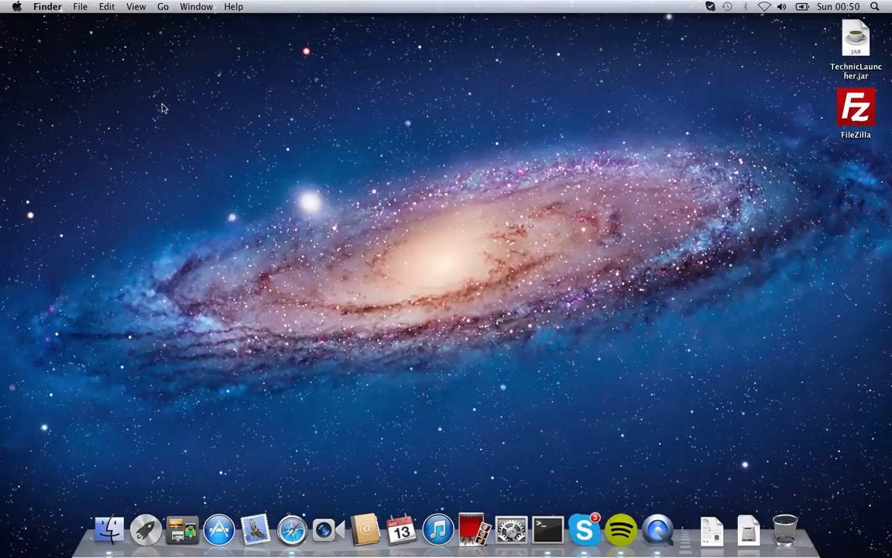
mouse_move(314, 492)
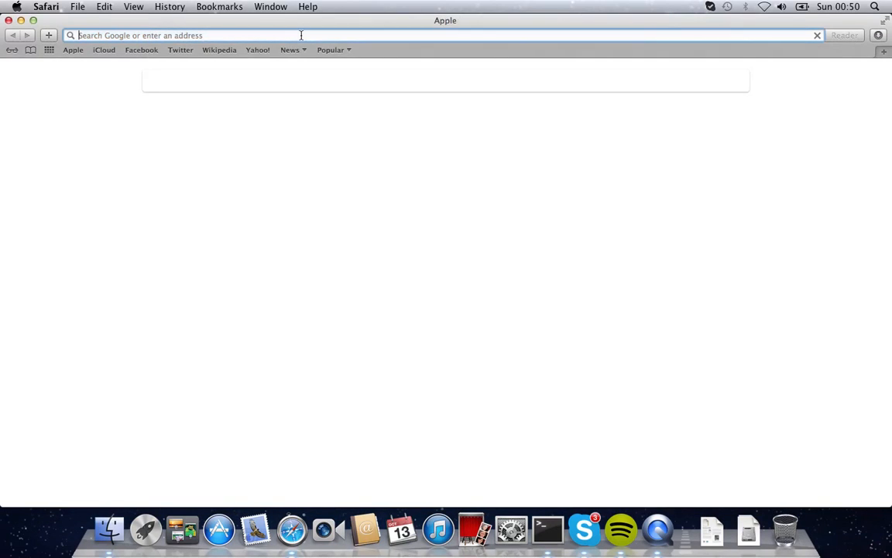
- Search Google for 'brew' and reach the Install Homebrew section on brew.sh
left_click(73, 50)
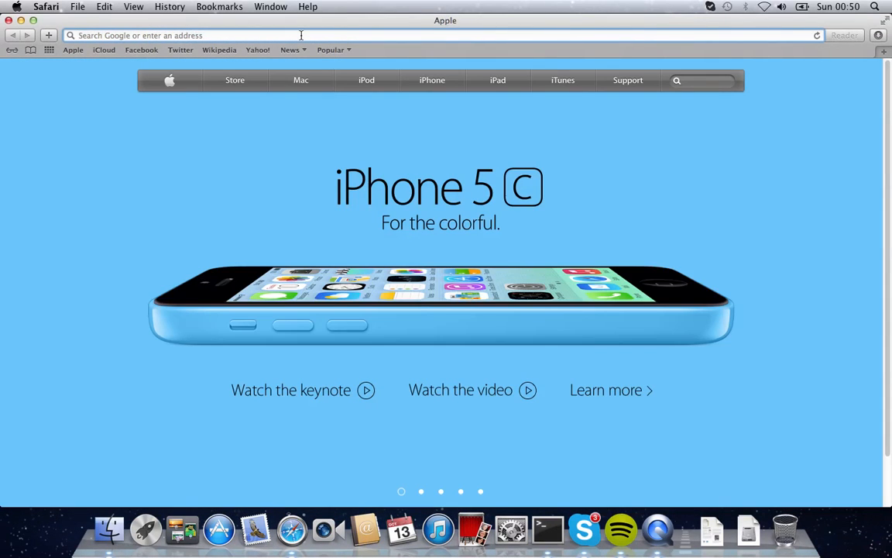
type("brew")
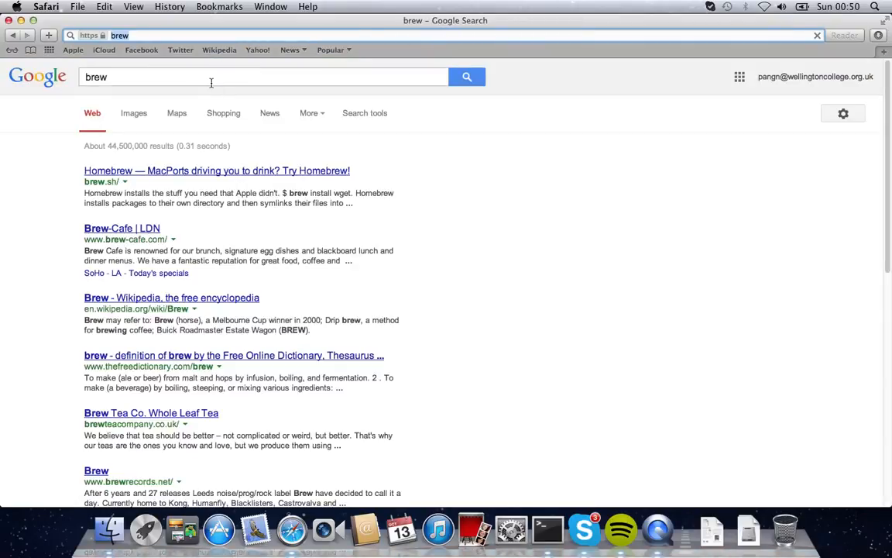
left_click(217, 170)
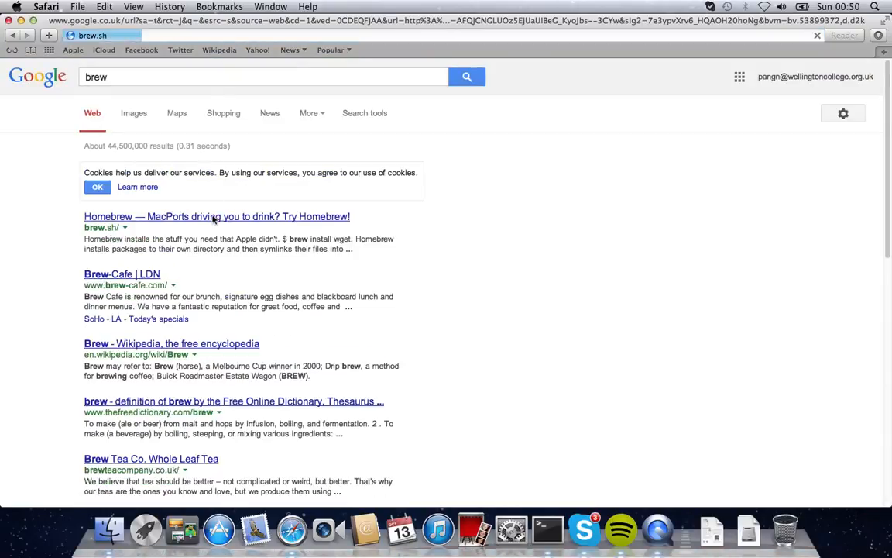
left_click(217, 216)
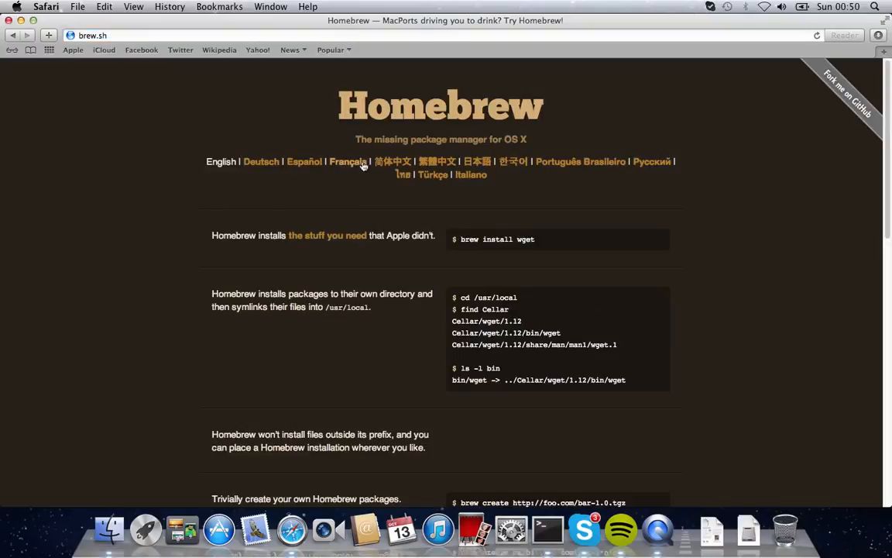
mouse_move(304, 246)
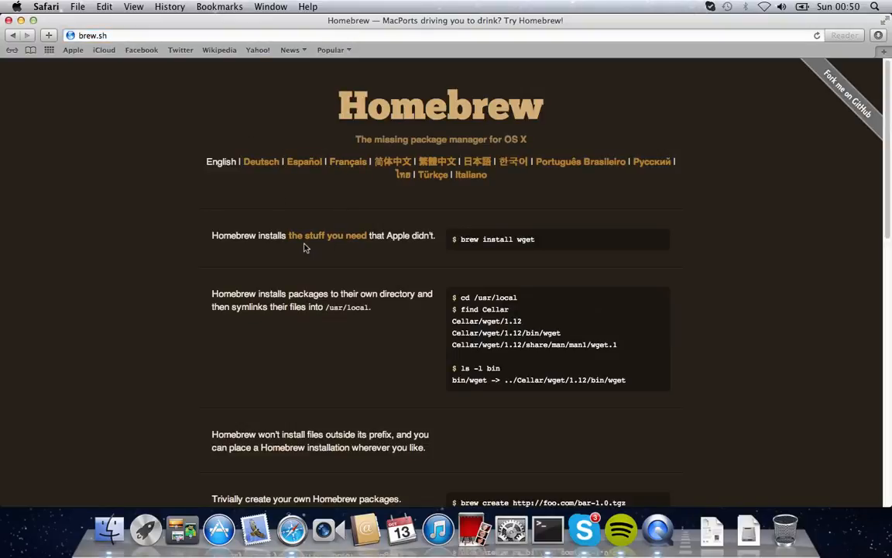
scroll("down", 3)
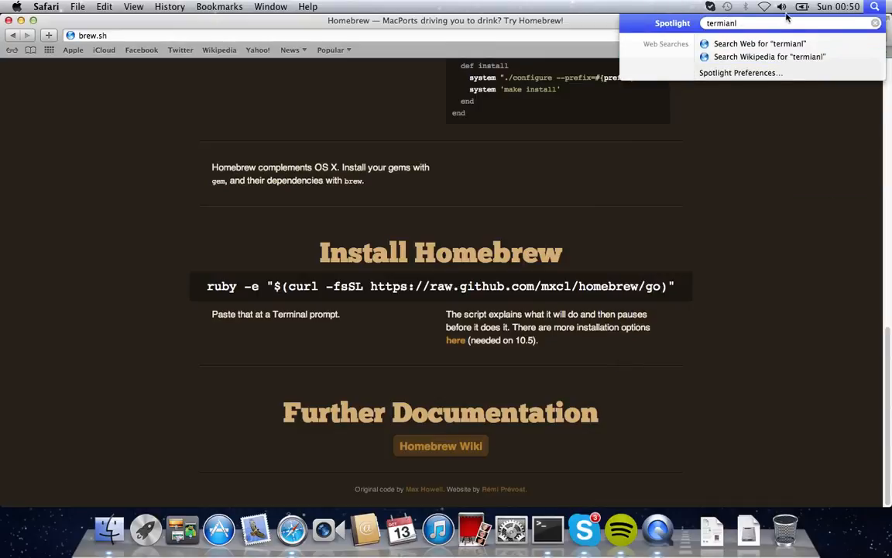
- Launch Terminal from the Spotlight 'terminal' search and bring its new shell window forward
key("Backspace")
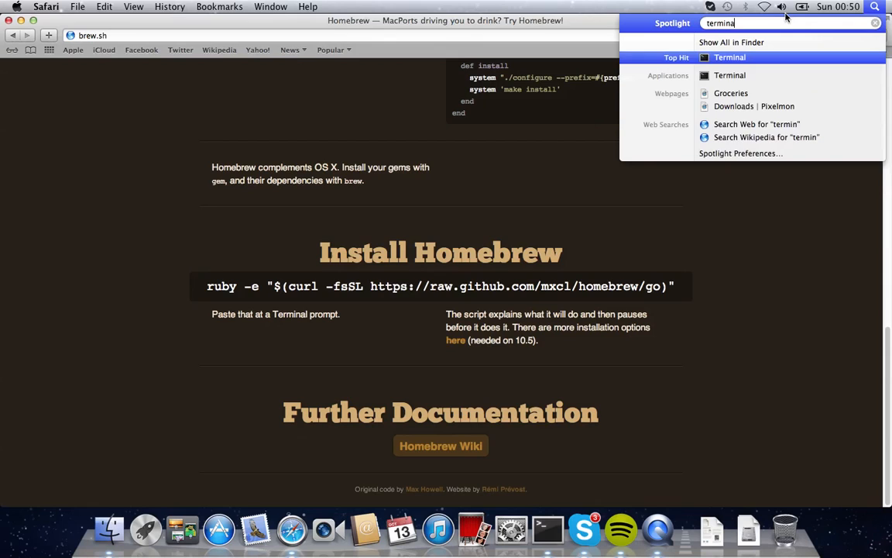
left_click(730, 57)
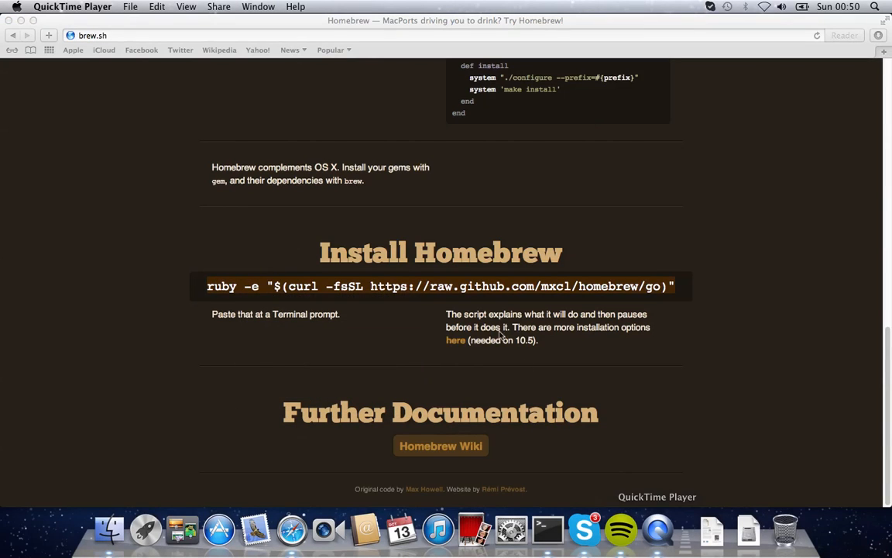
left_click(547, 529)
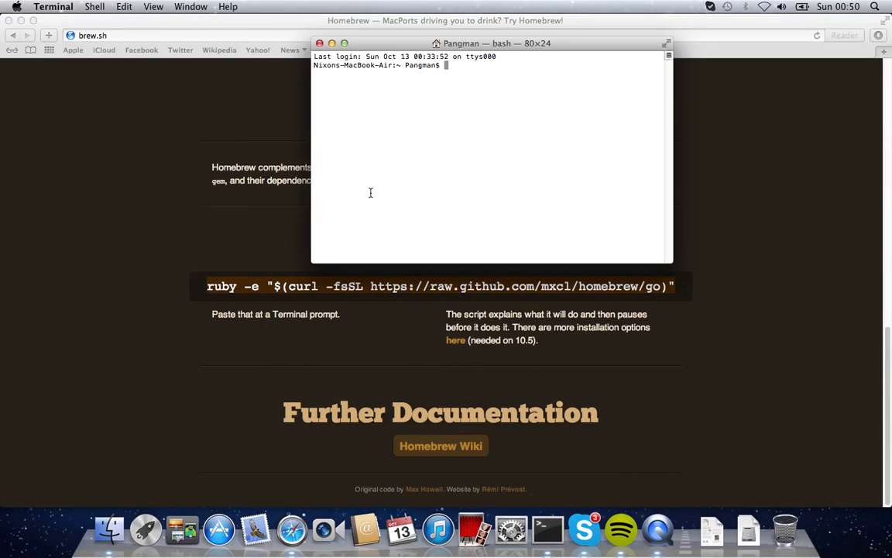
- Run the ruby -e curl Homebrew install command until it reports Installation successful
type("ruby -e \"$(curl -fsSL https://raw.github.com/mxcl/homebrew/go)\"")
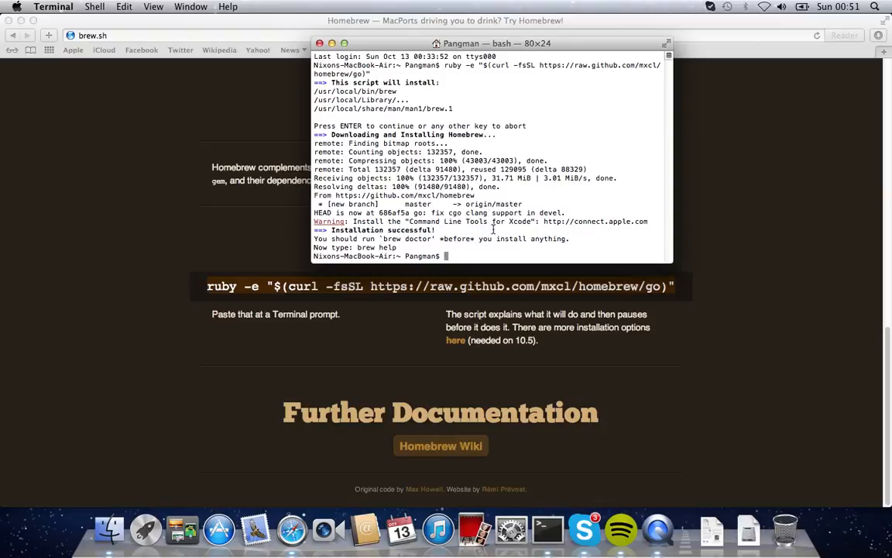
mouse_move(575, 226)
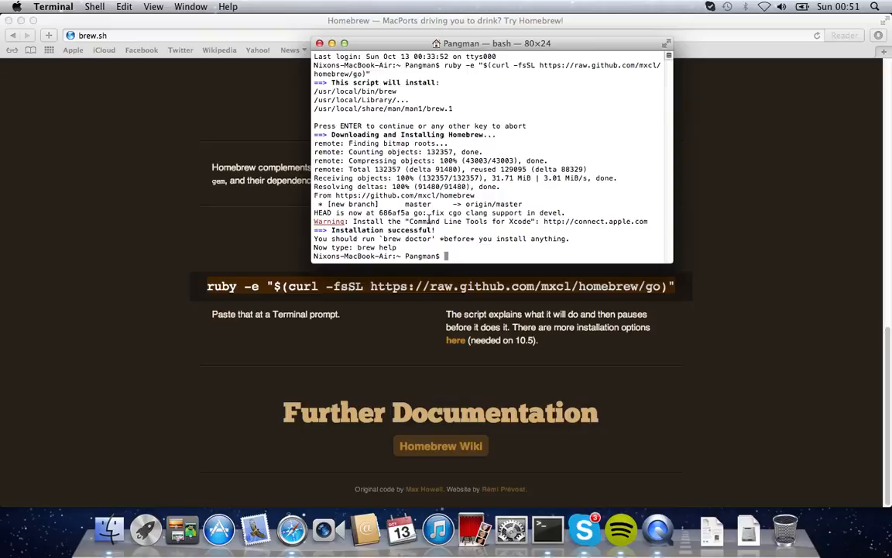
double_click(468, 221)
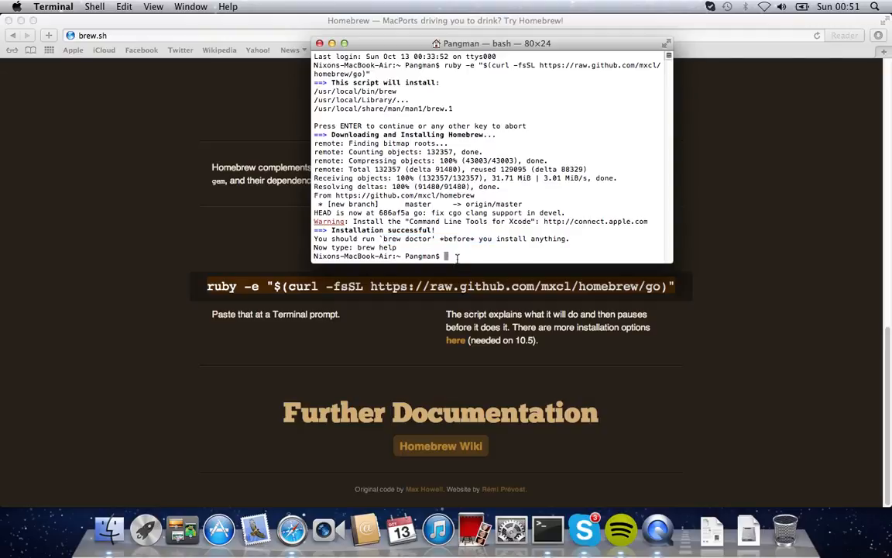
- Run 'brew doctor', which warns the Xcode license has not been agreed to
type("brew")
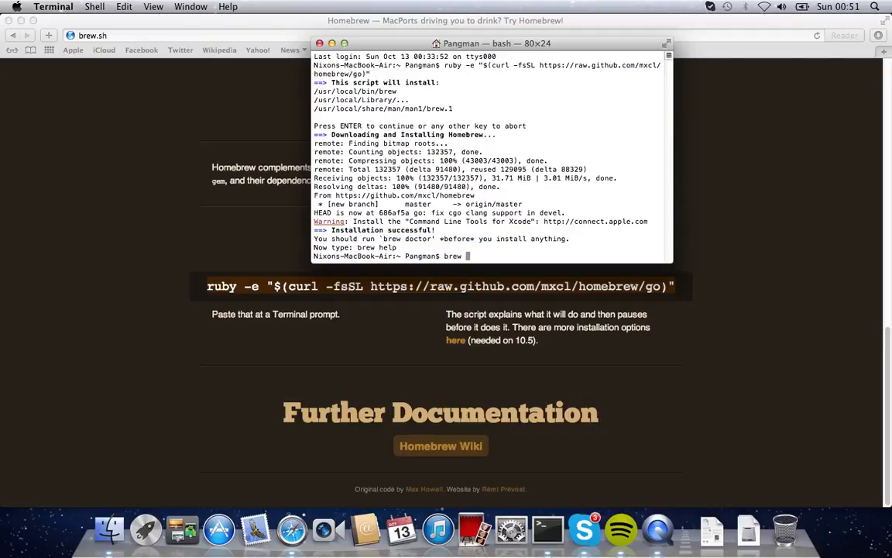
type("doctor")
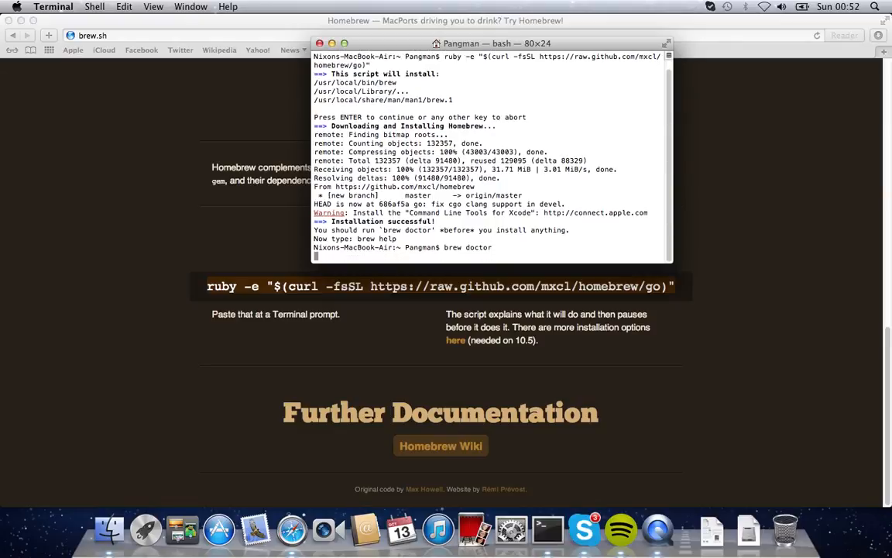
key("Return")
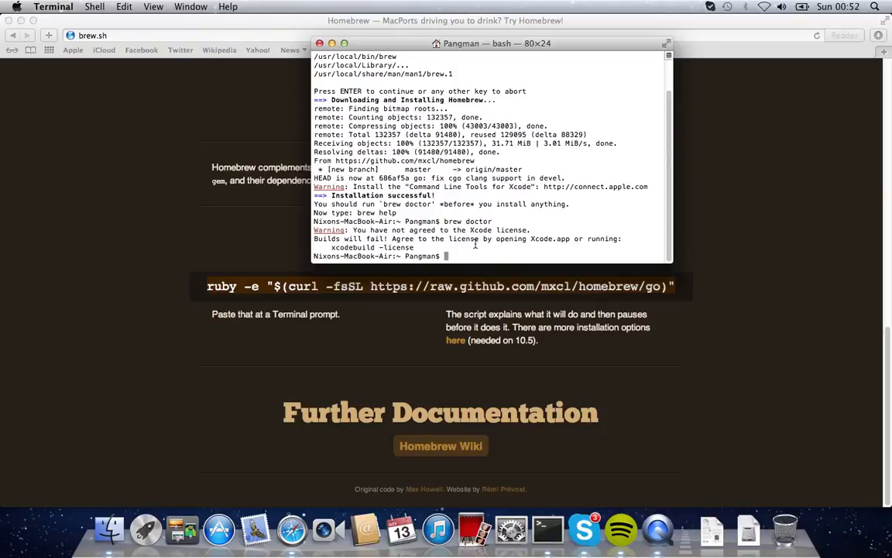
- Enter the partial command 'brew tap nwoolls/crytocoins && brew' at the prompt without running it
type("brew tap")
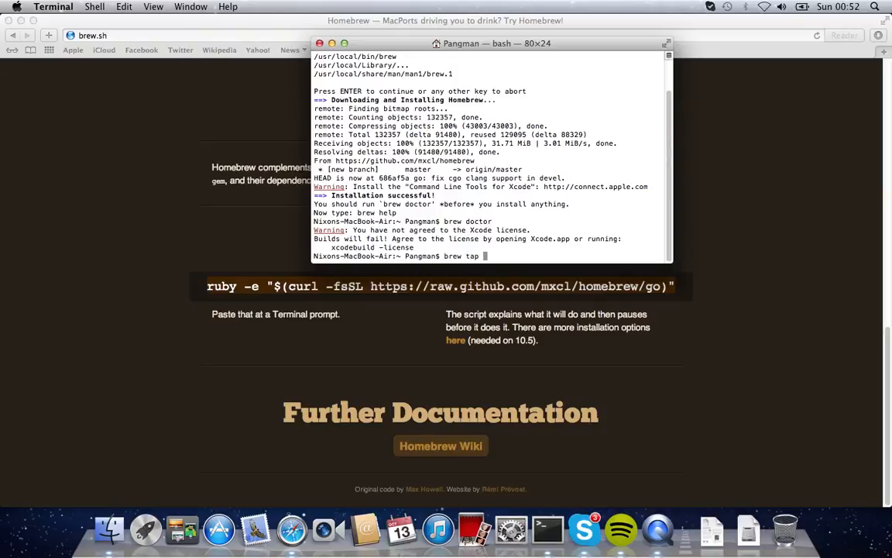
type("nwoolls/")
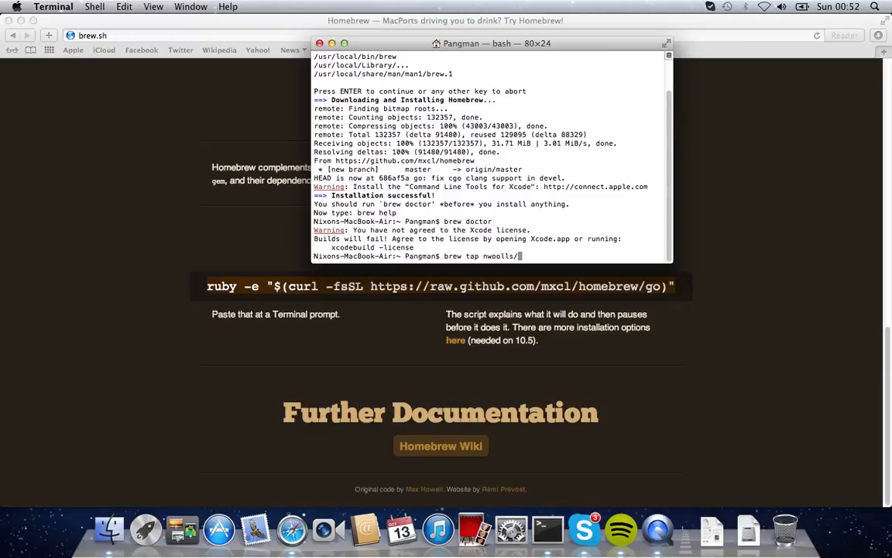
type("c")
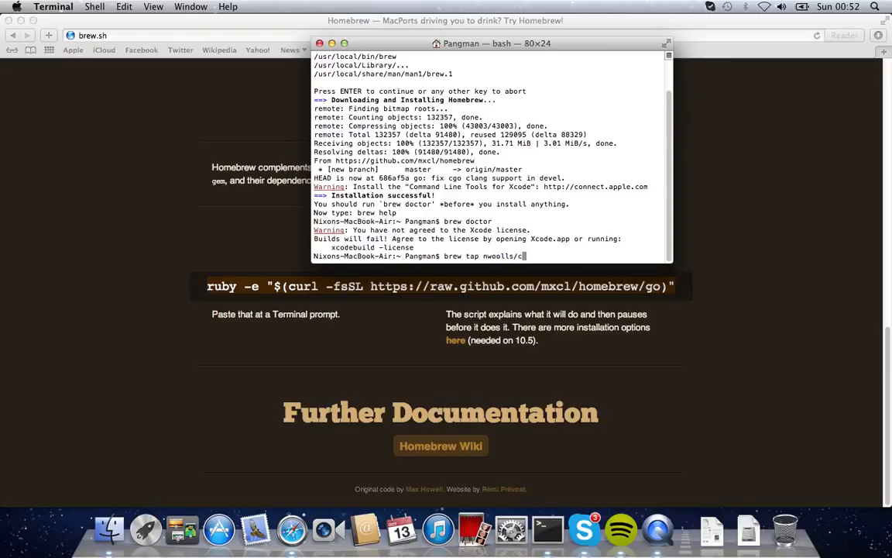
type("rytocoins ||")
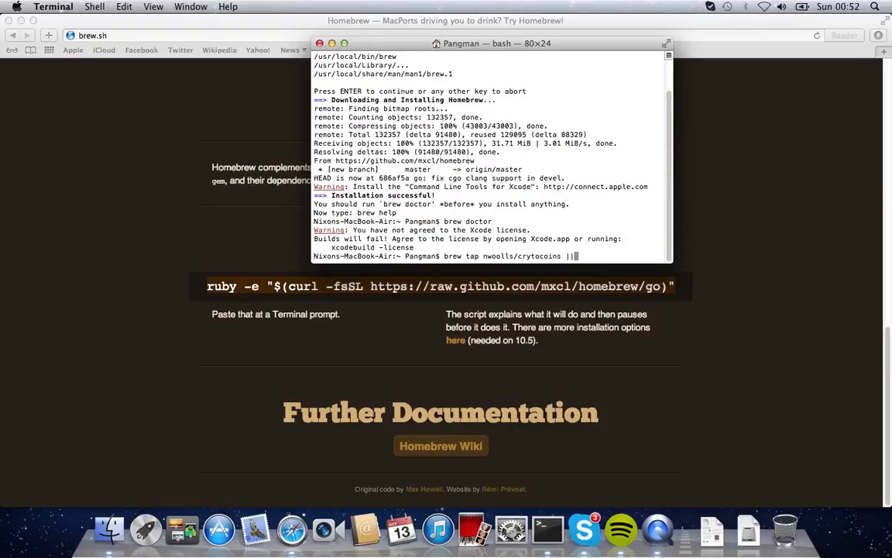
type("&&")
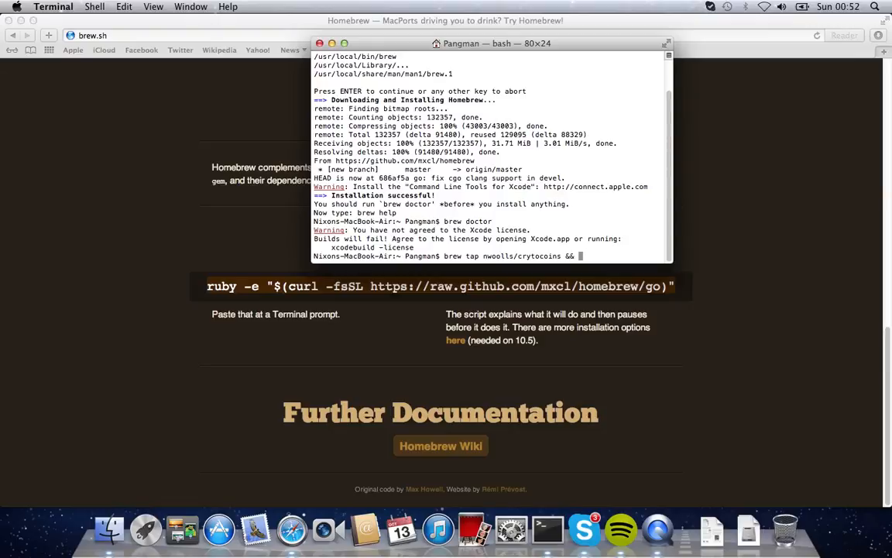
type("brew")
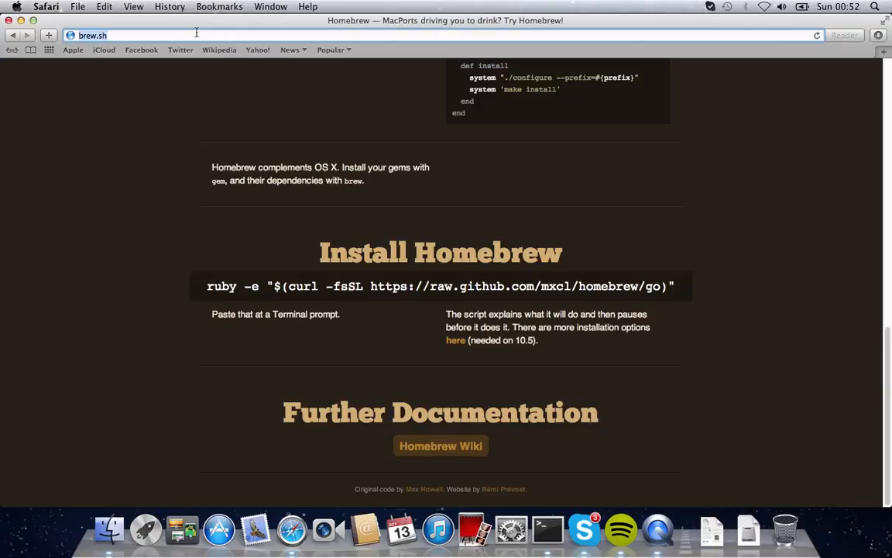
- Check the Bitcoin Forum bfgminer Mac guide, then quit Terminal after the brew tap fails
type("mac")
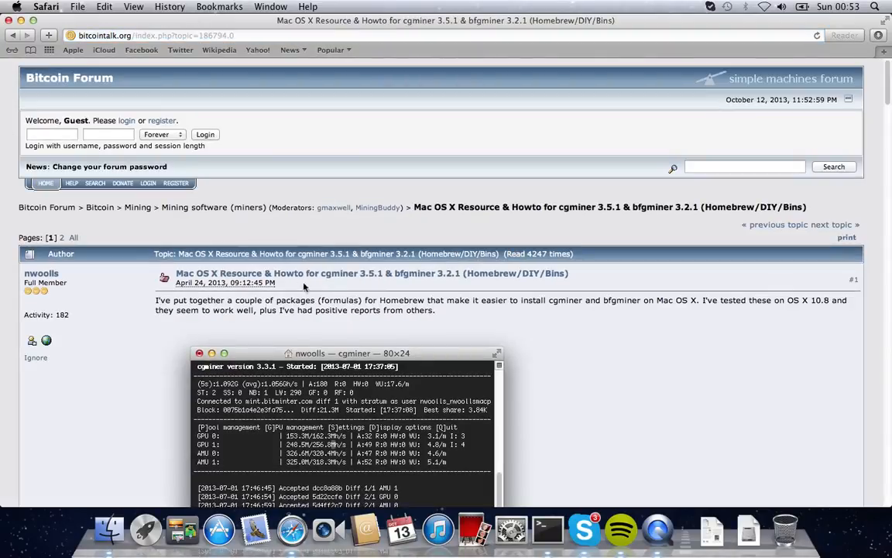
scroll("down", 3)
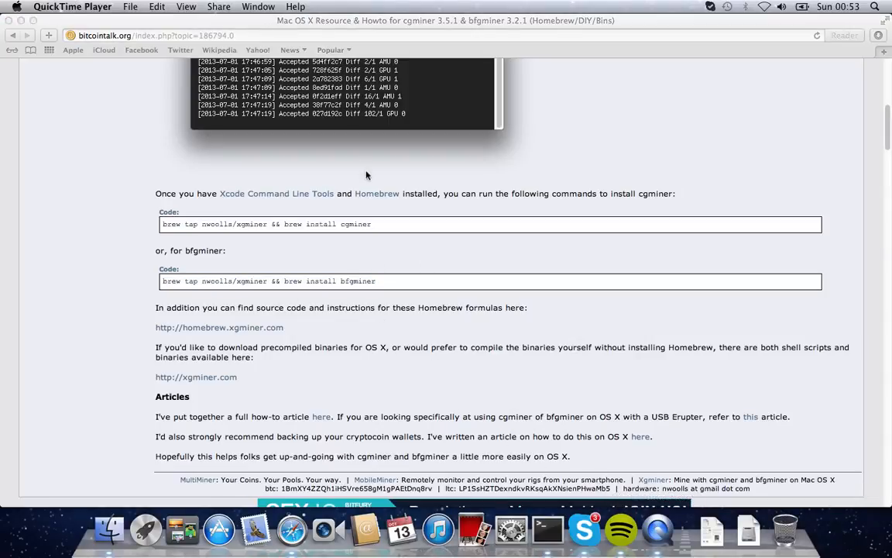
mouse_move(595, 427)
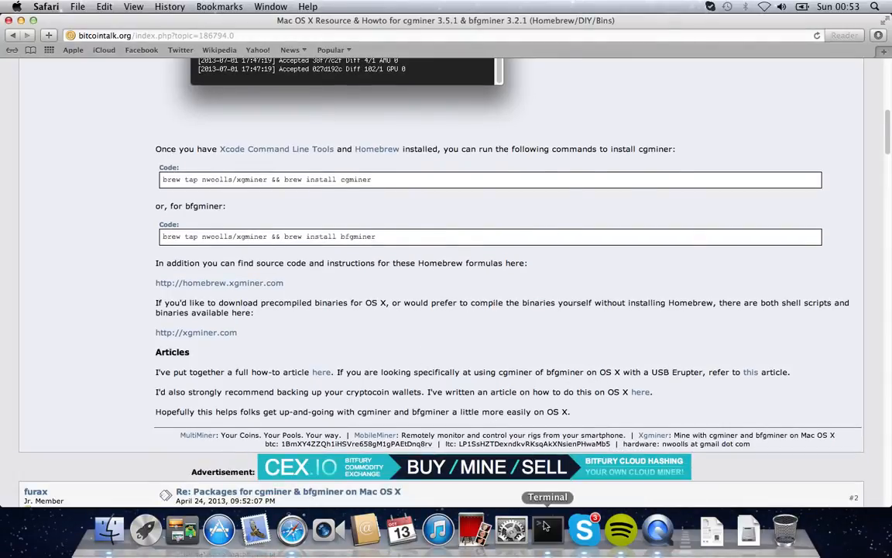
left_click(548, 529)
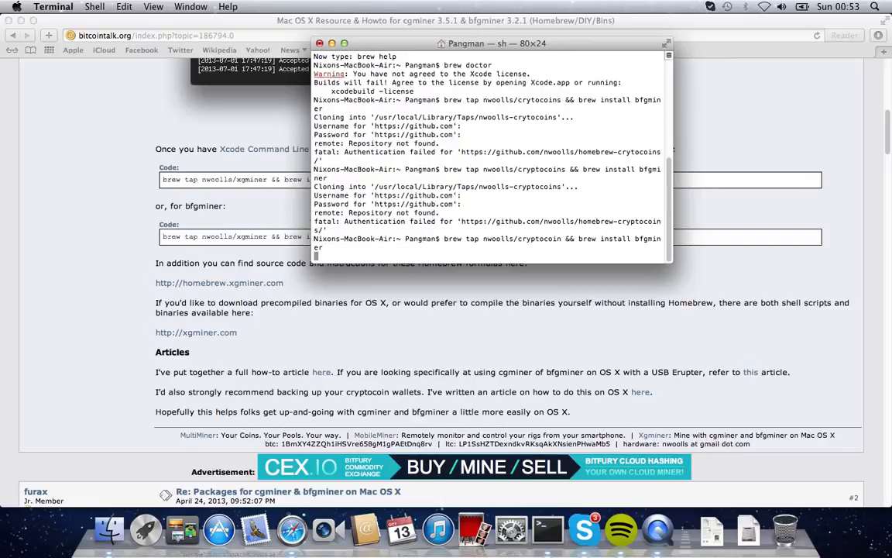
key("Return")
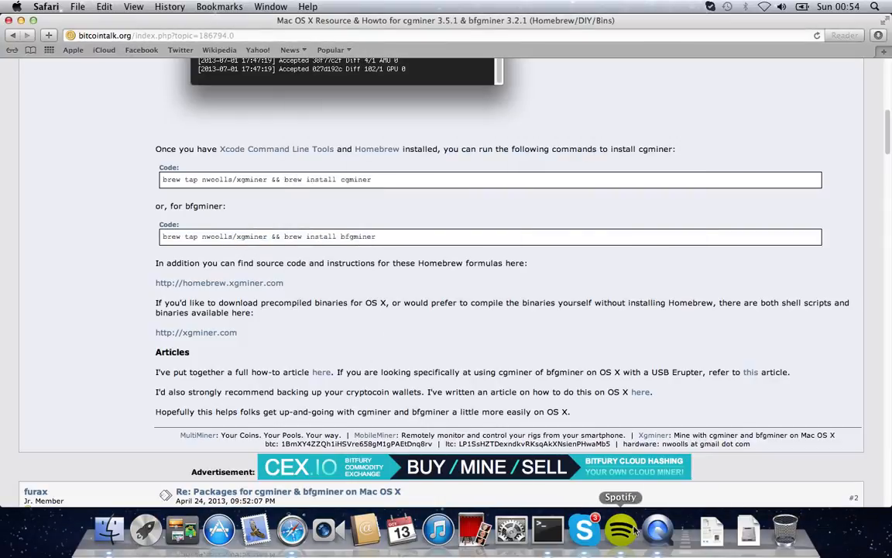
- In a new tab, find the AsicMiner setup guide and follow it to the Silicon Labs CP210x driver page
left_click(656, 530)
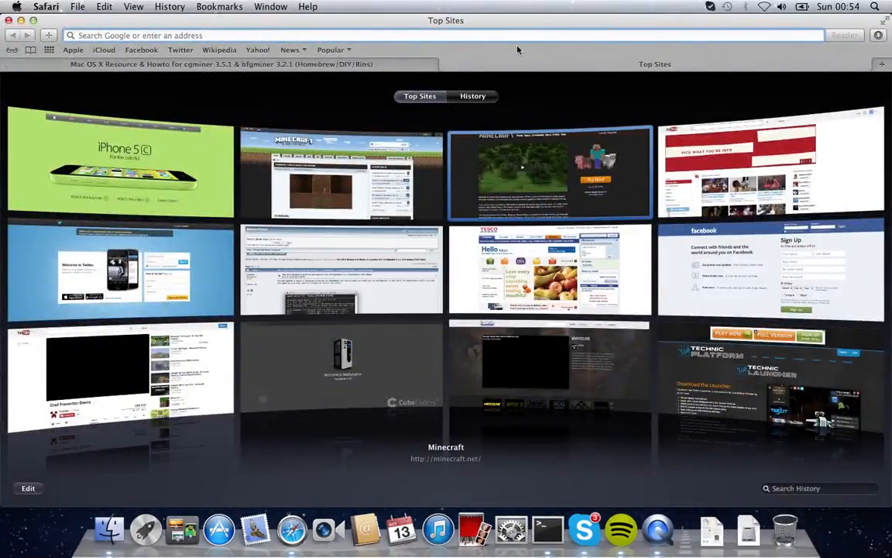
type("asl")
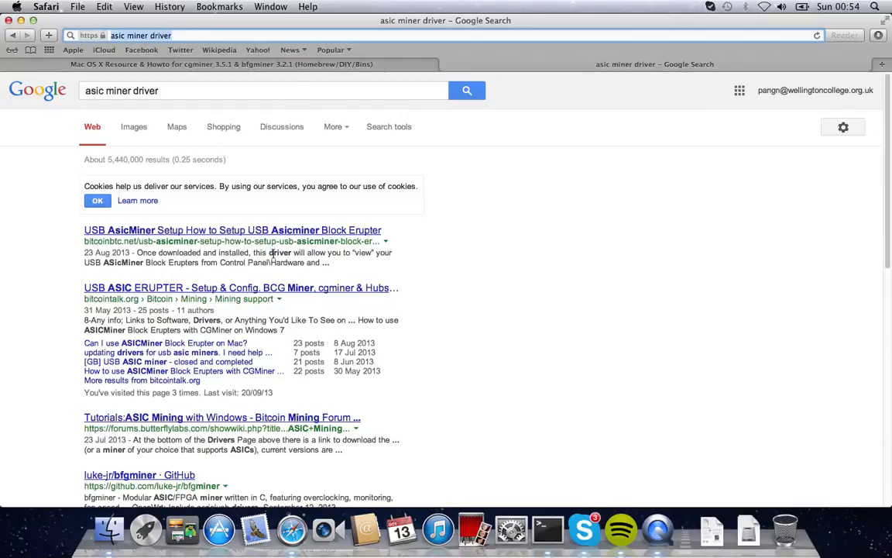
left_click(232, 230)
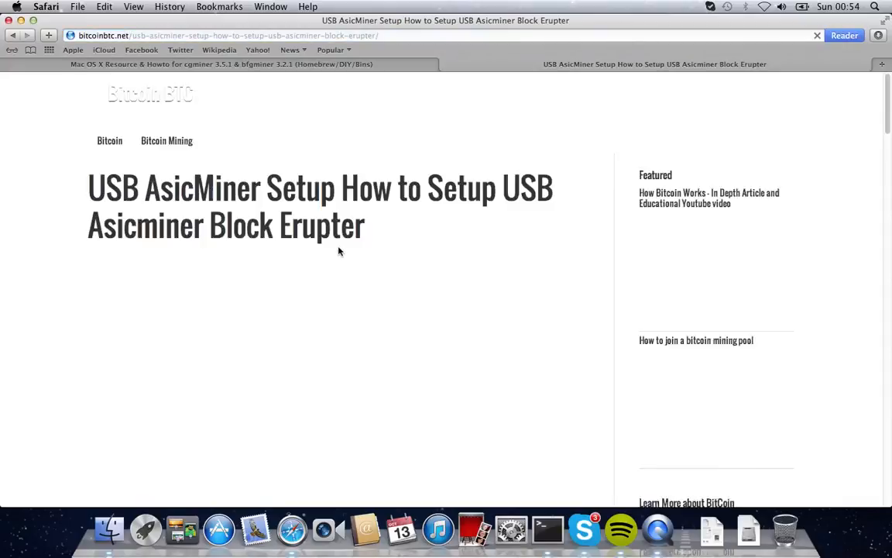
scroll("down", 3)
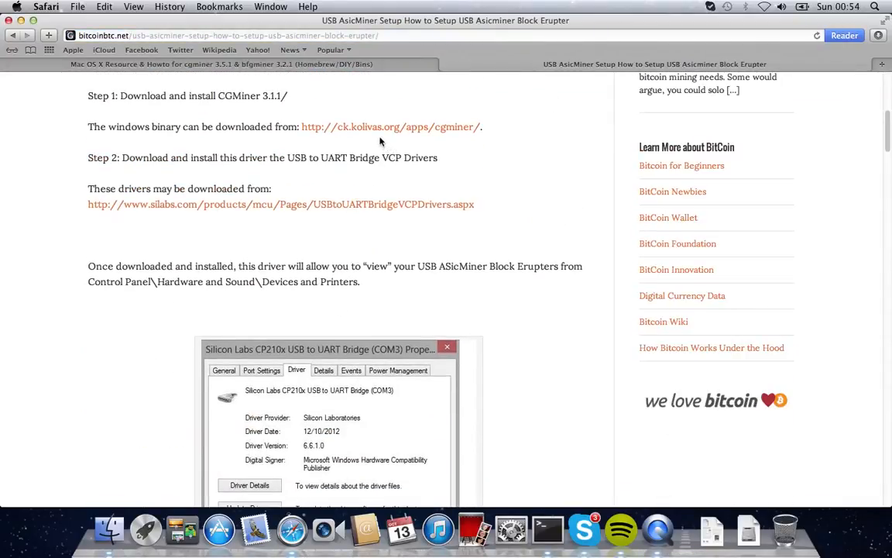
left_click(281, 204)
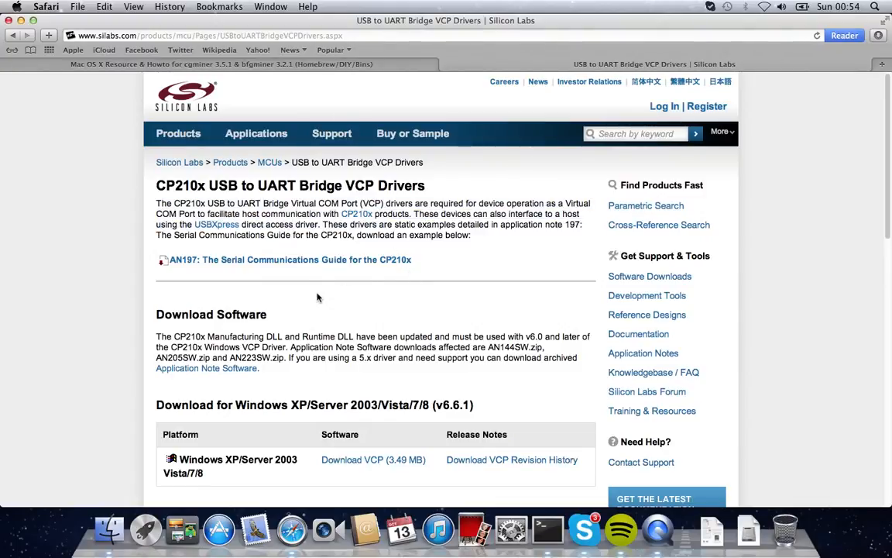
- Download the Mac OSX VCP driver disk image and empty the Trash from the Dock
scroll("down", 3)
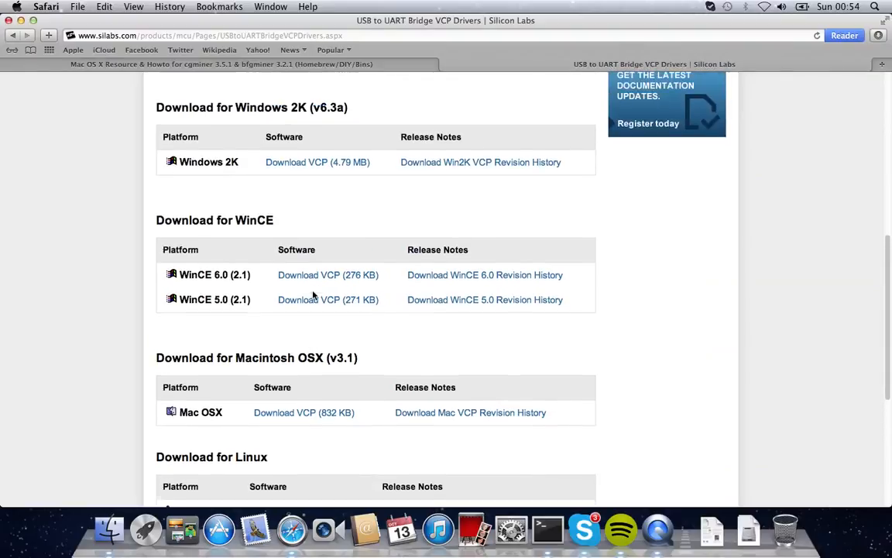
scroll("down", 3)
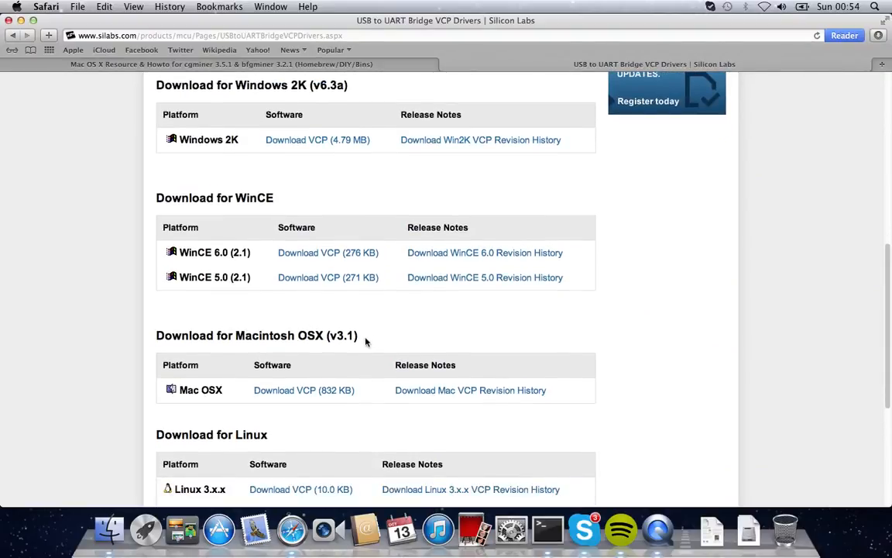
mouse_move(473, 417)
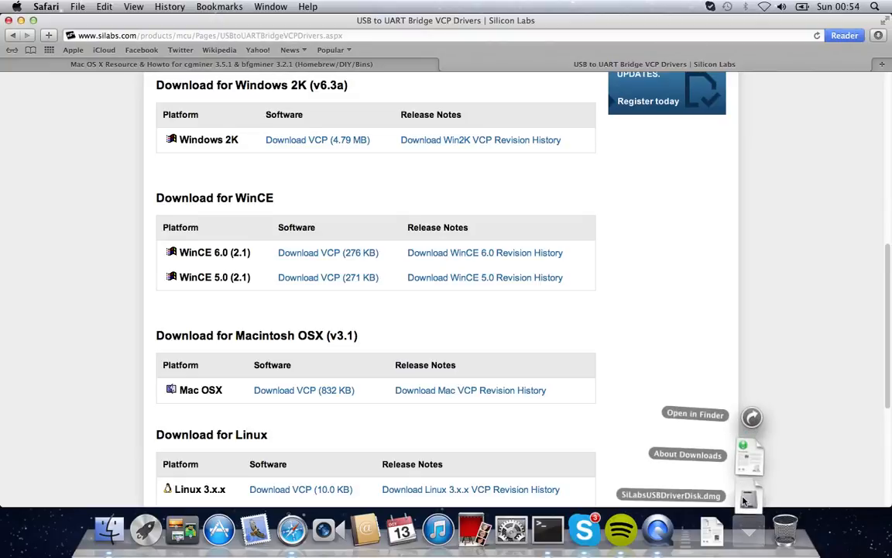
right_click(784, 530)
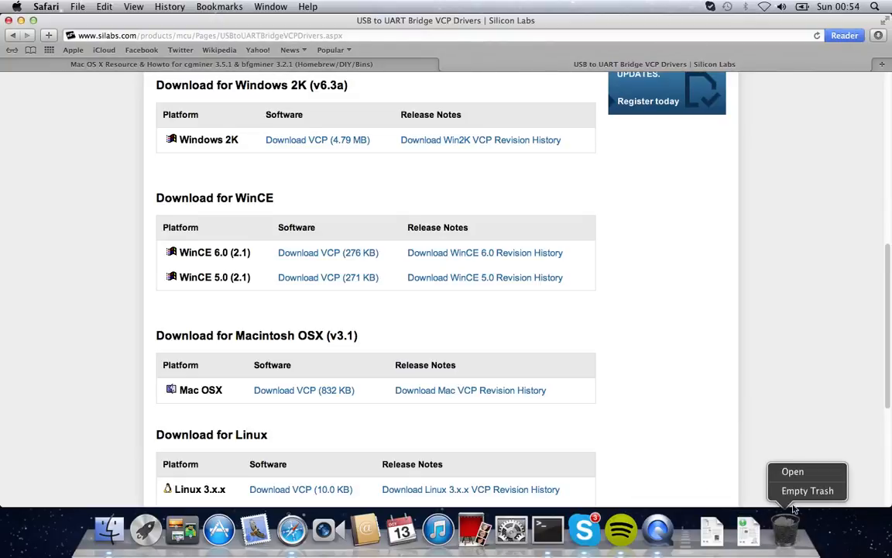
left_click(682, 402)
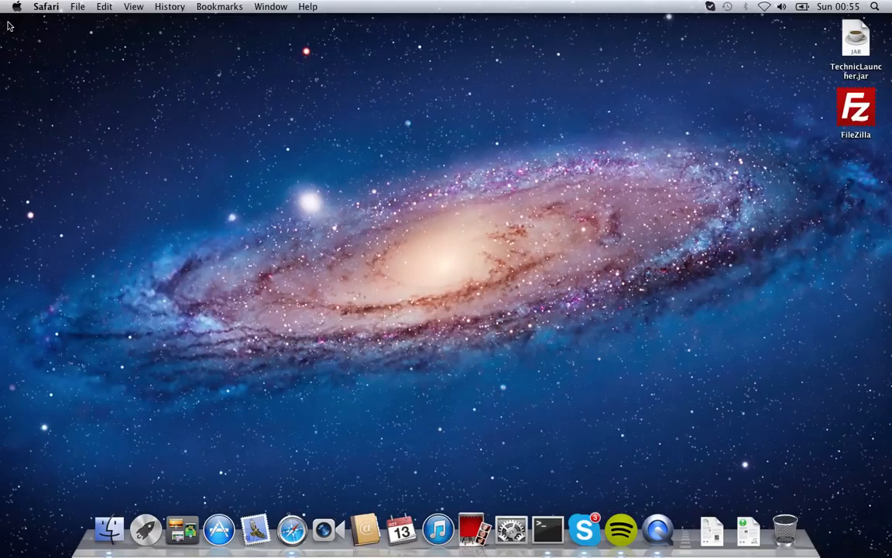
- Bring QuickTime Player forward and open a fresh Terminal window from the Dock
left_click(656, 530)
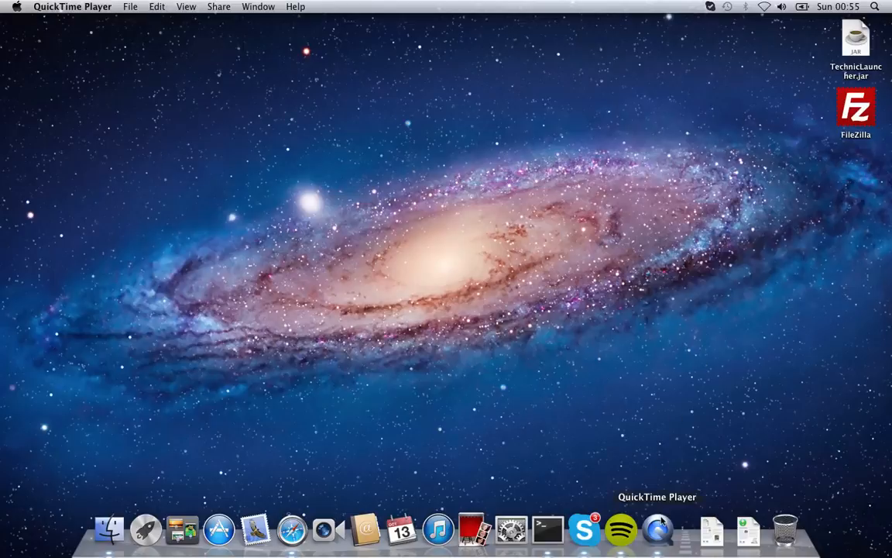
left_click(547, 530)
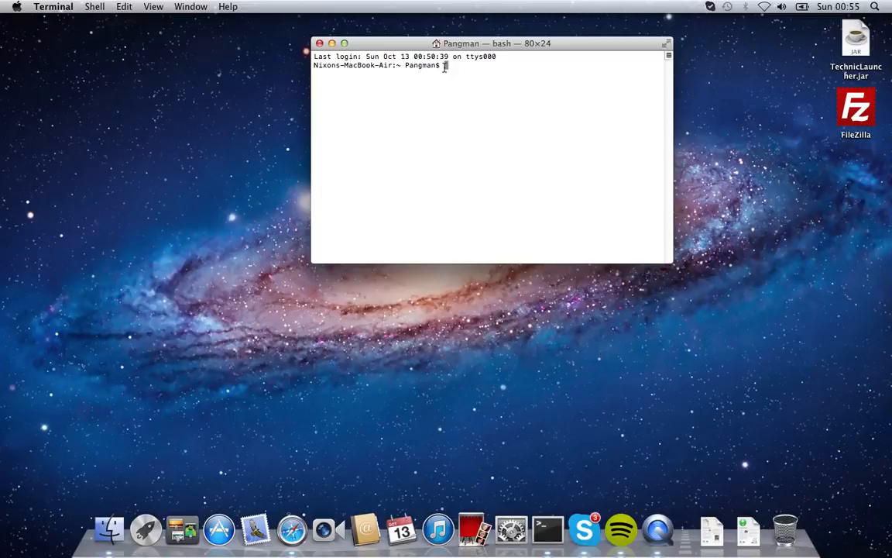
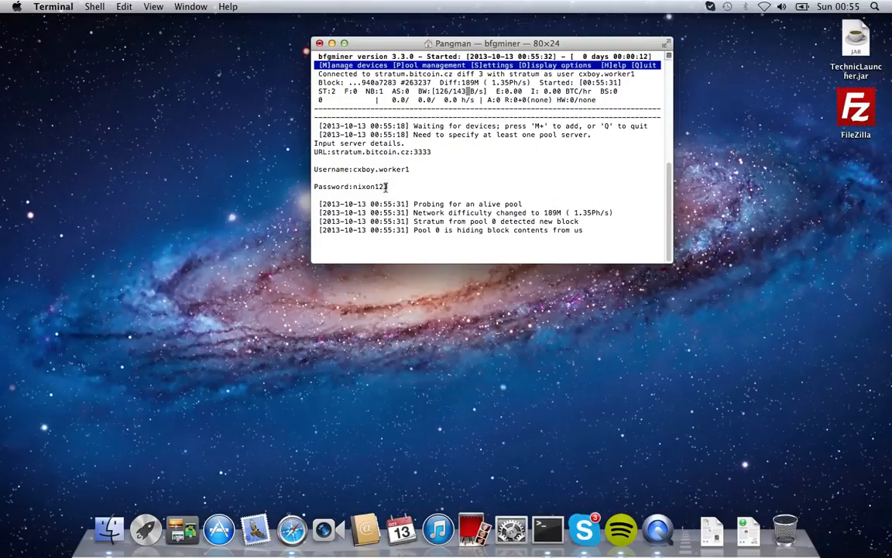
- Enter Manage devices and start adding a device to reach the 'Enter target' prompt
left_click_drag(314, 152, 388, 187)
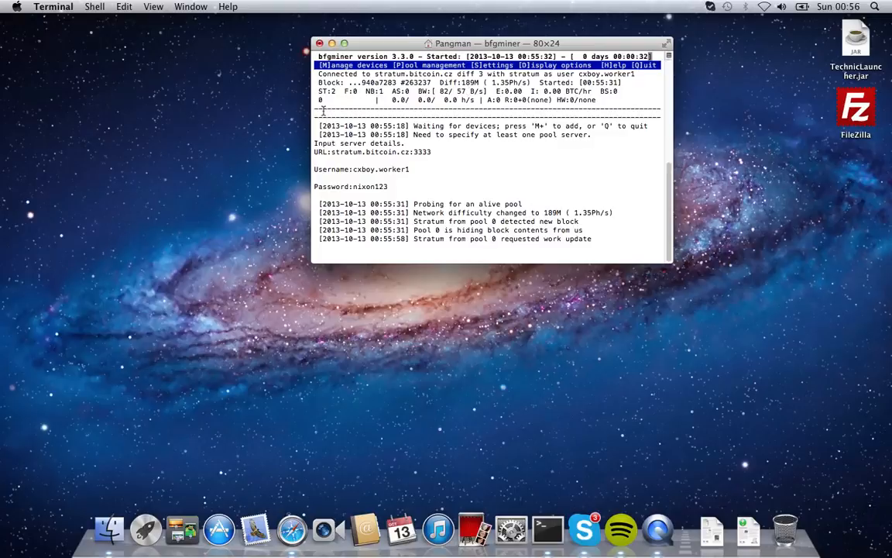
key("M")
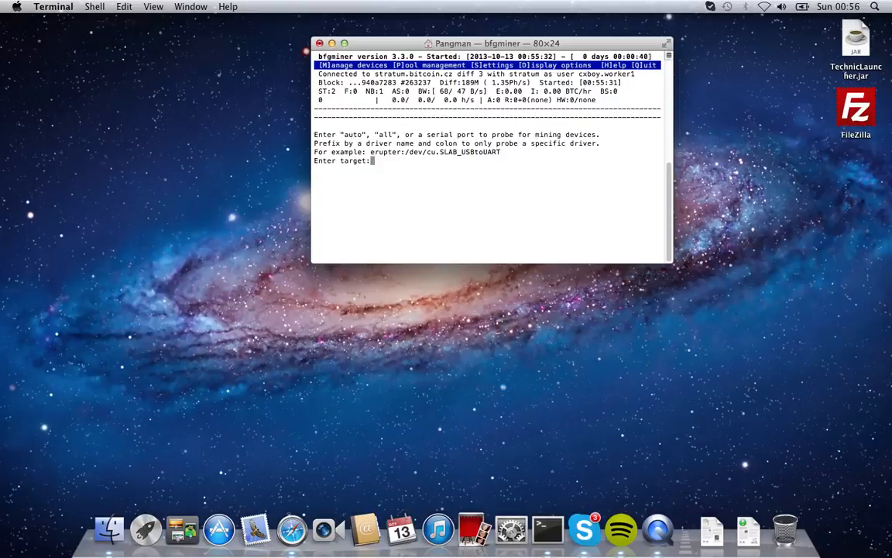
- Probe target erupter:/dev/cu.SLAB_USBtoUART so the USB Erupter appears as BES 0
type("erupter:")
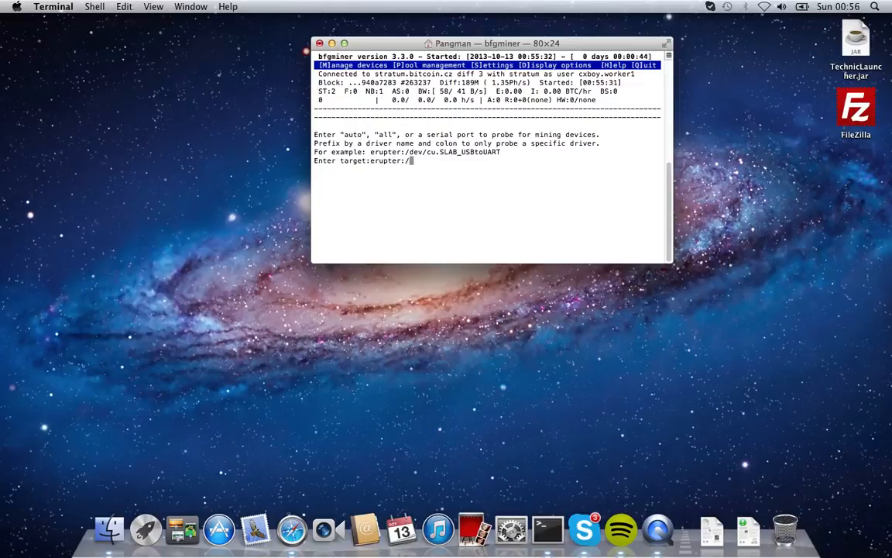
type("/dev/cu.")
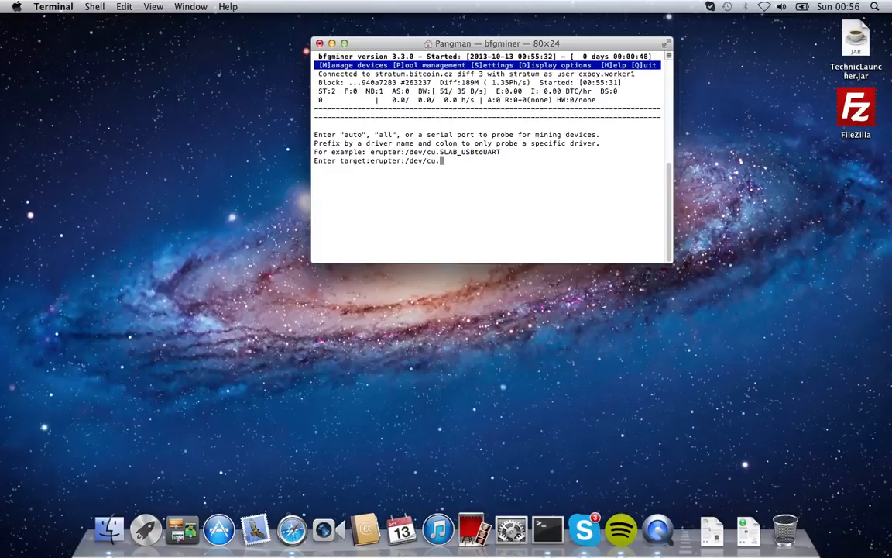
type("SLAB_USB")
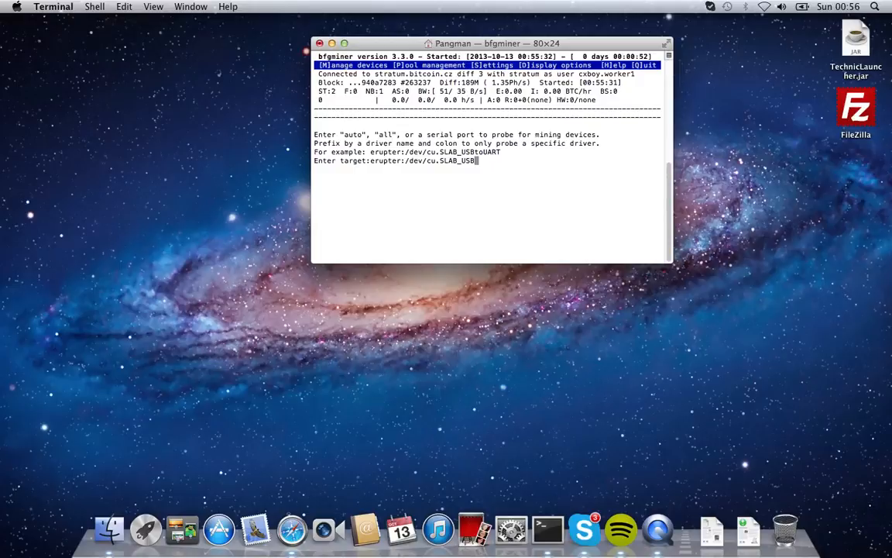
type("to")
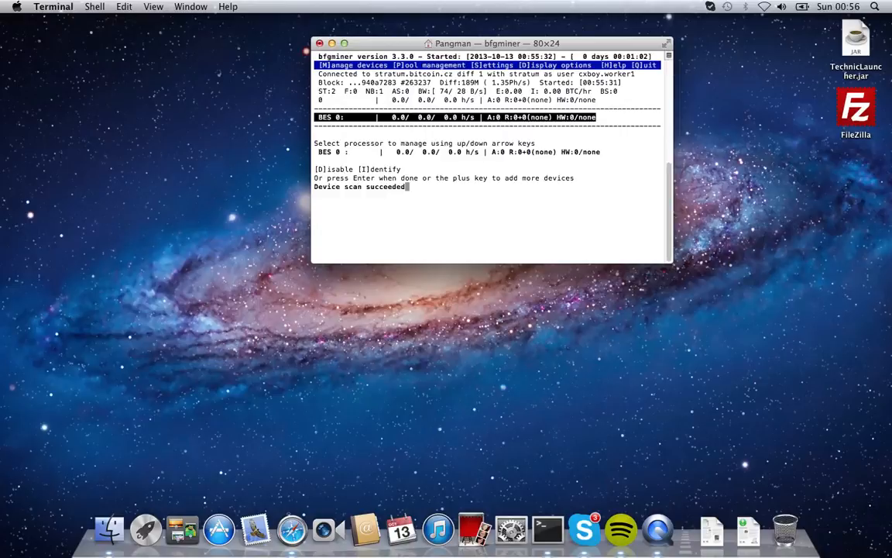
- Identify the BES 0 Erupter and leave device management so it starts hashing shares
key("i")
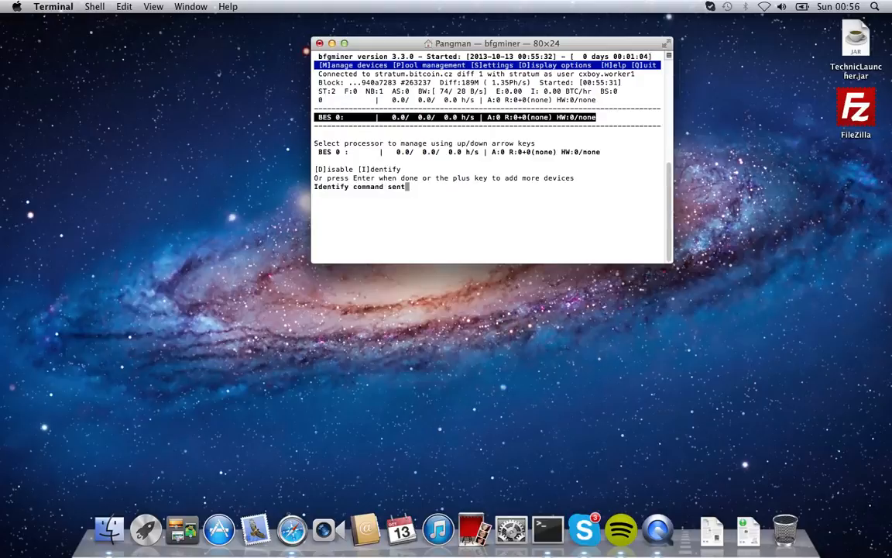
key("Return")
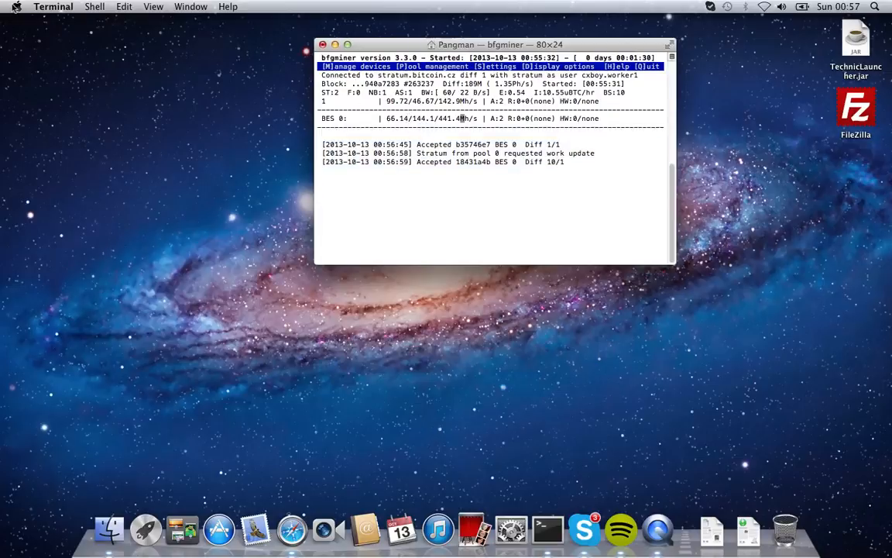
- Show About This Mac and reveal the machine's serial number
left_click(16, 6)
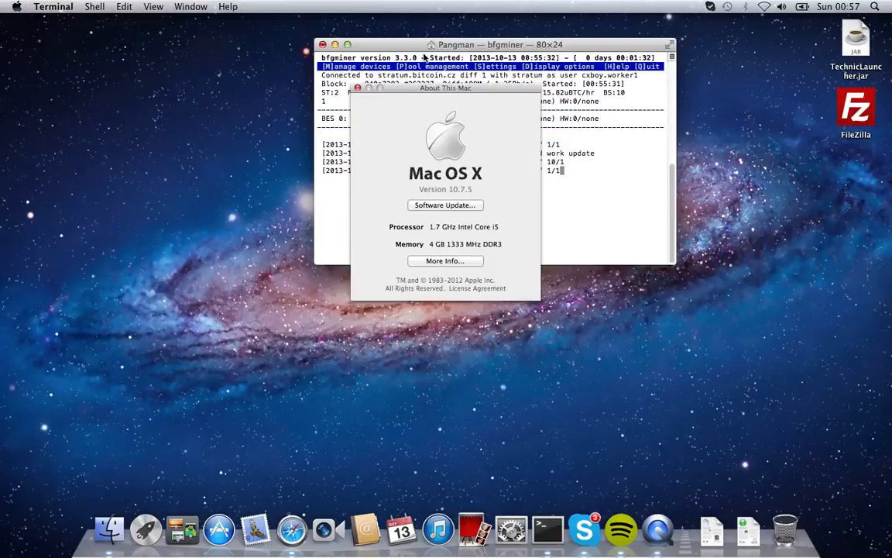
left_click(446, 189)
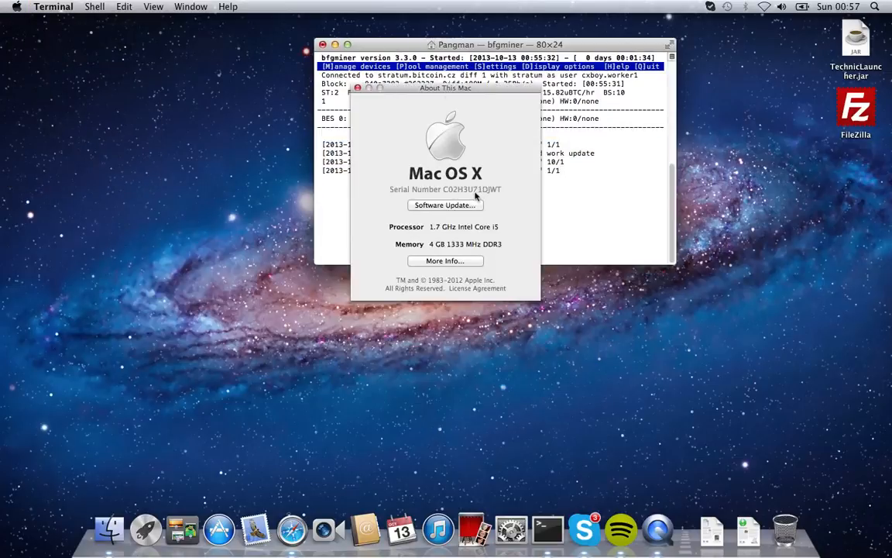